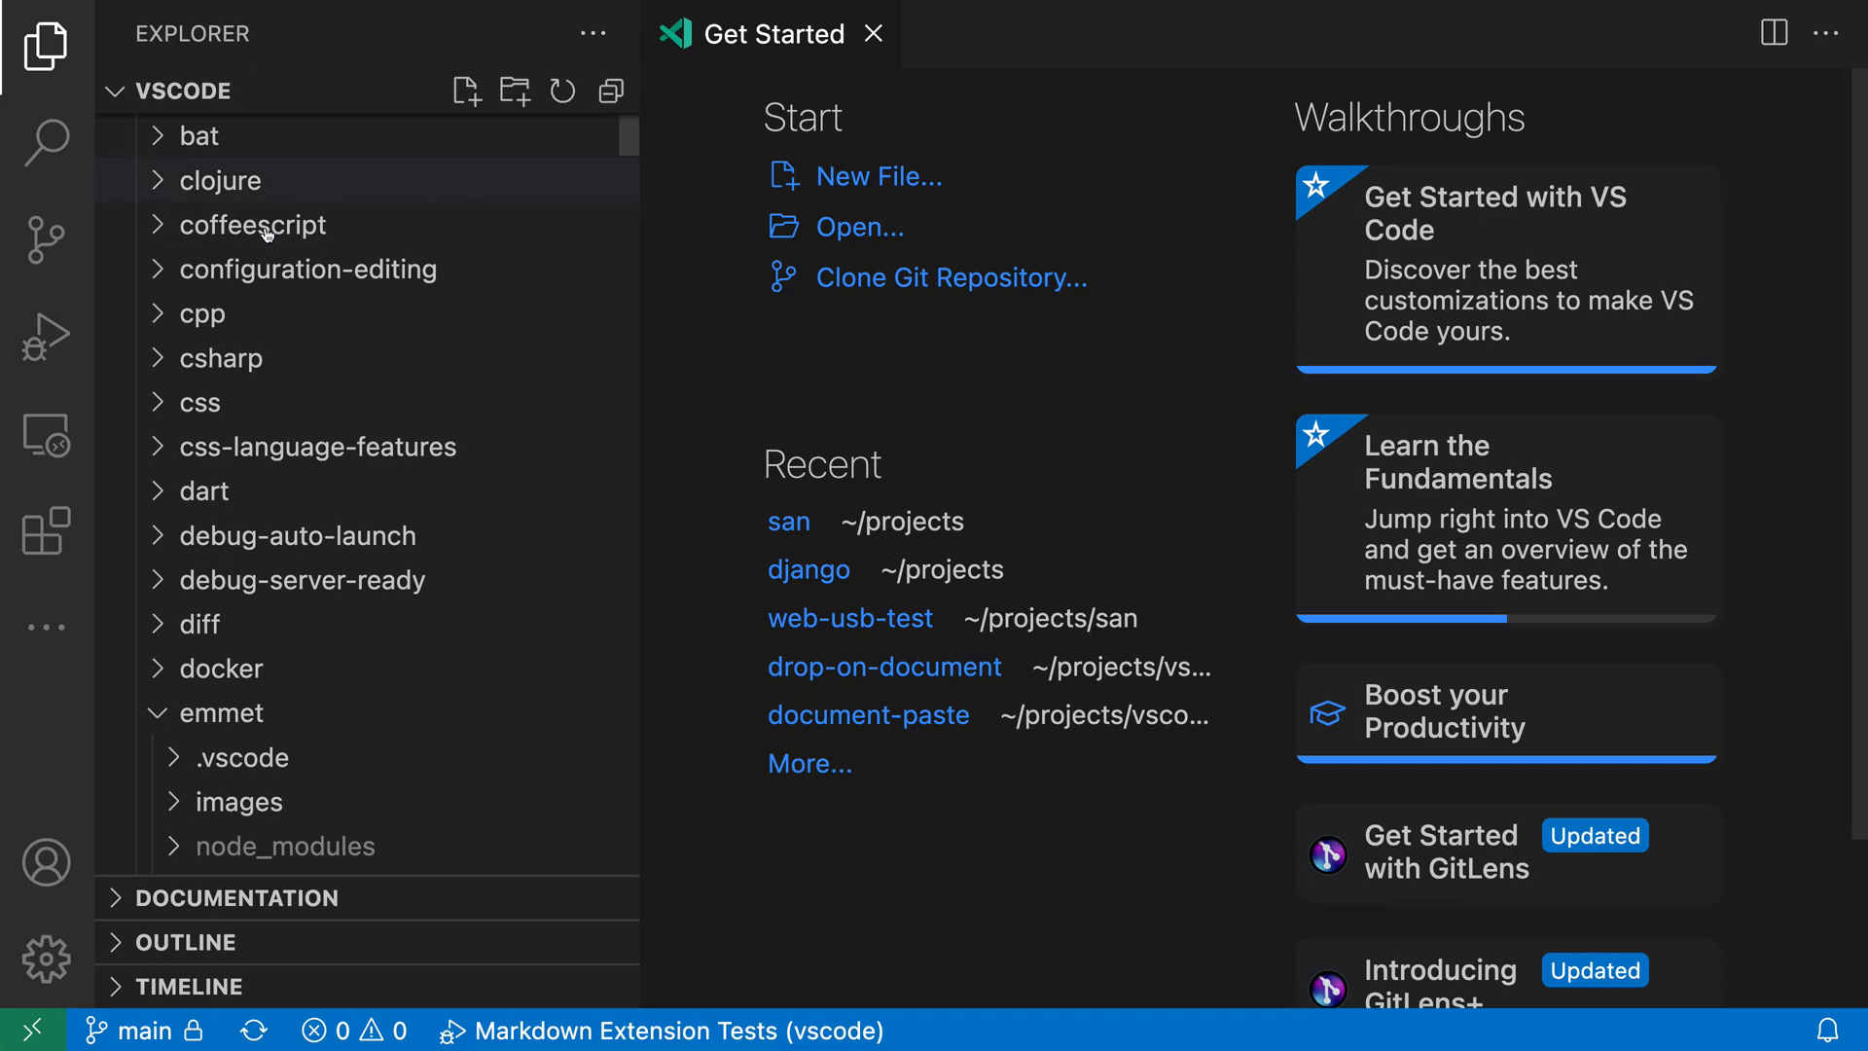
mouse_move(129, 107)
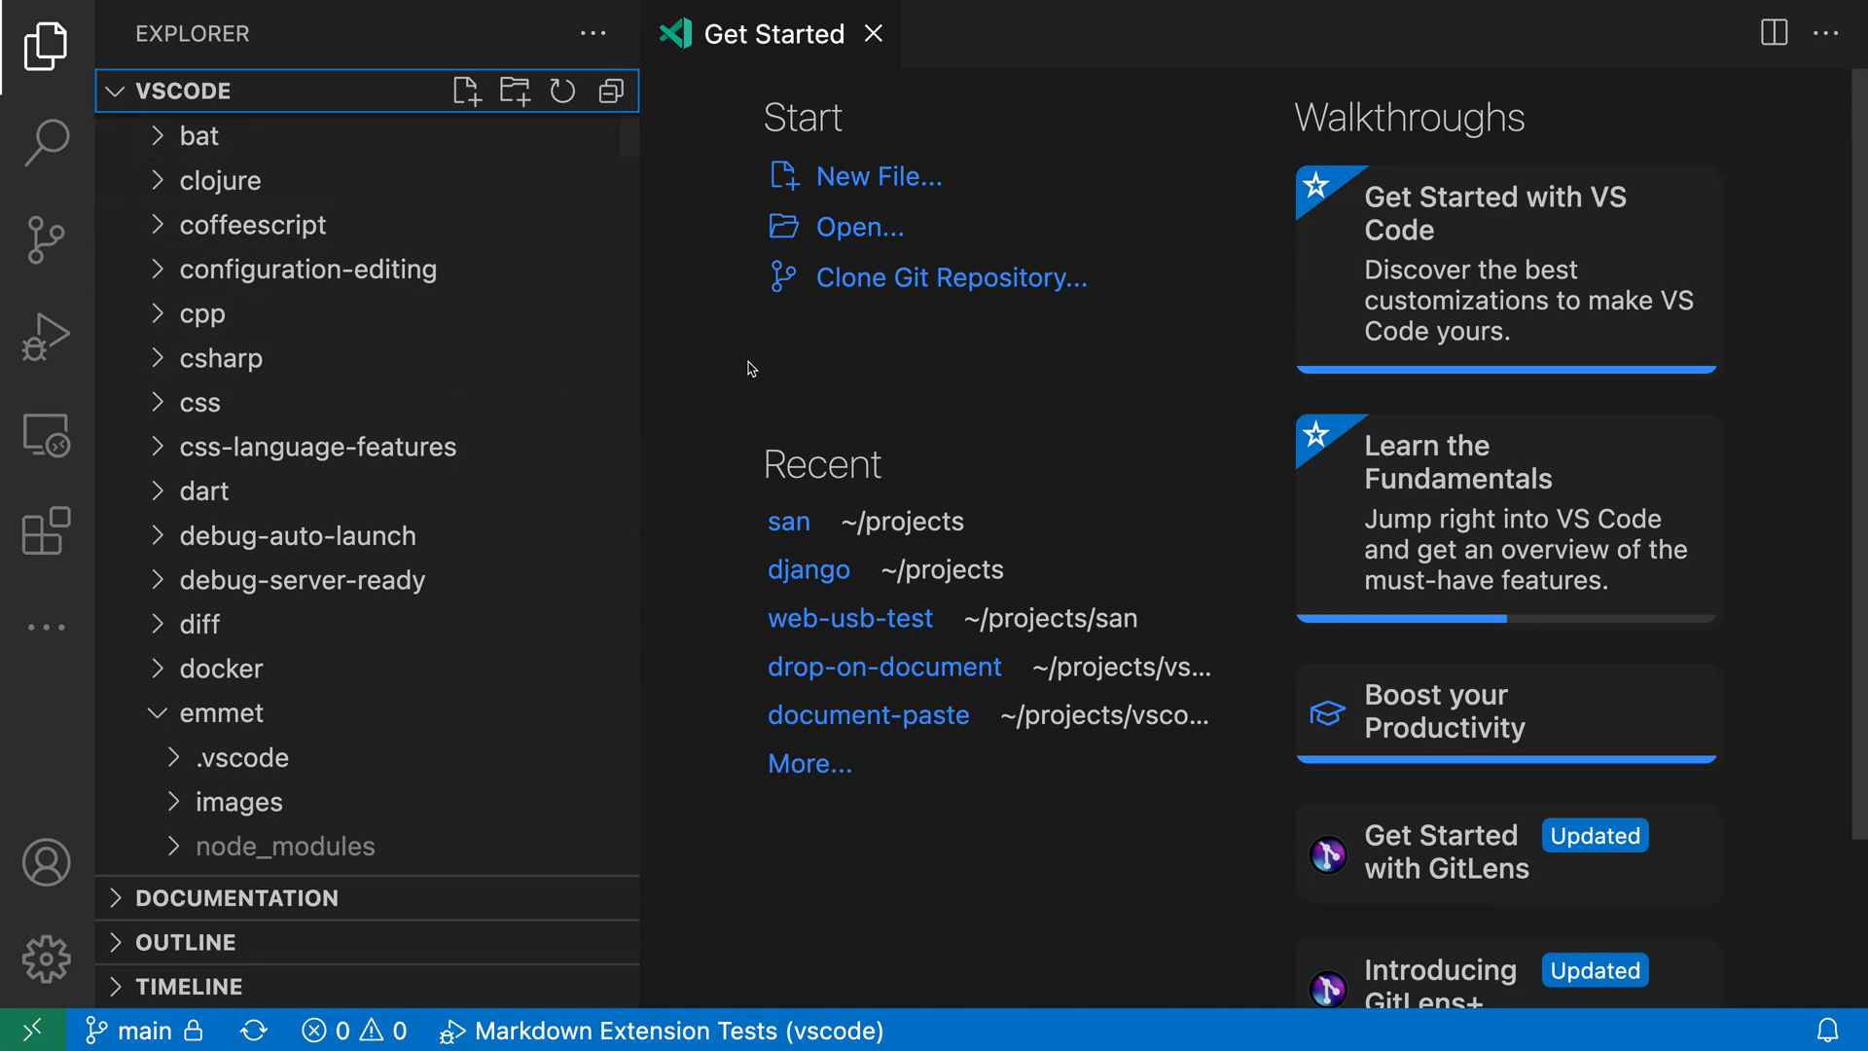
mouse_move(1454, 278)
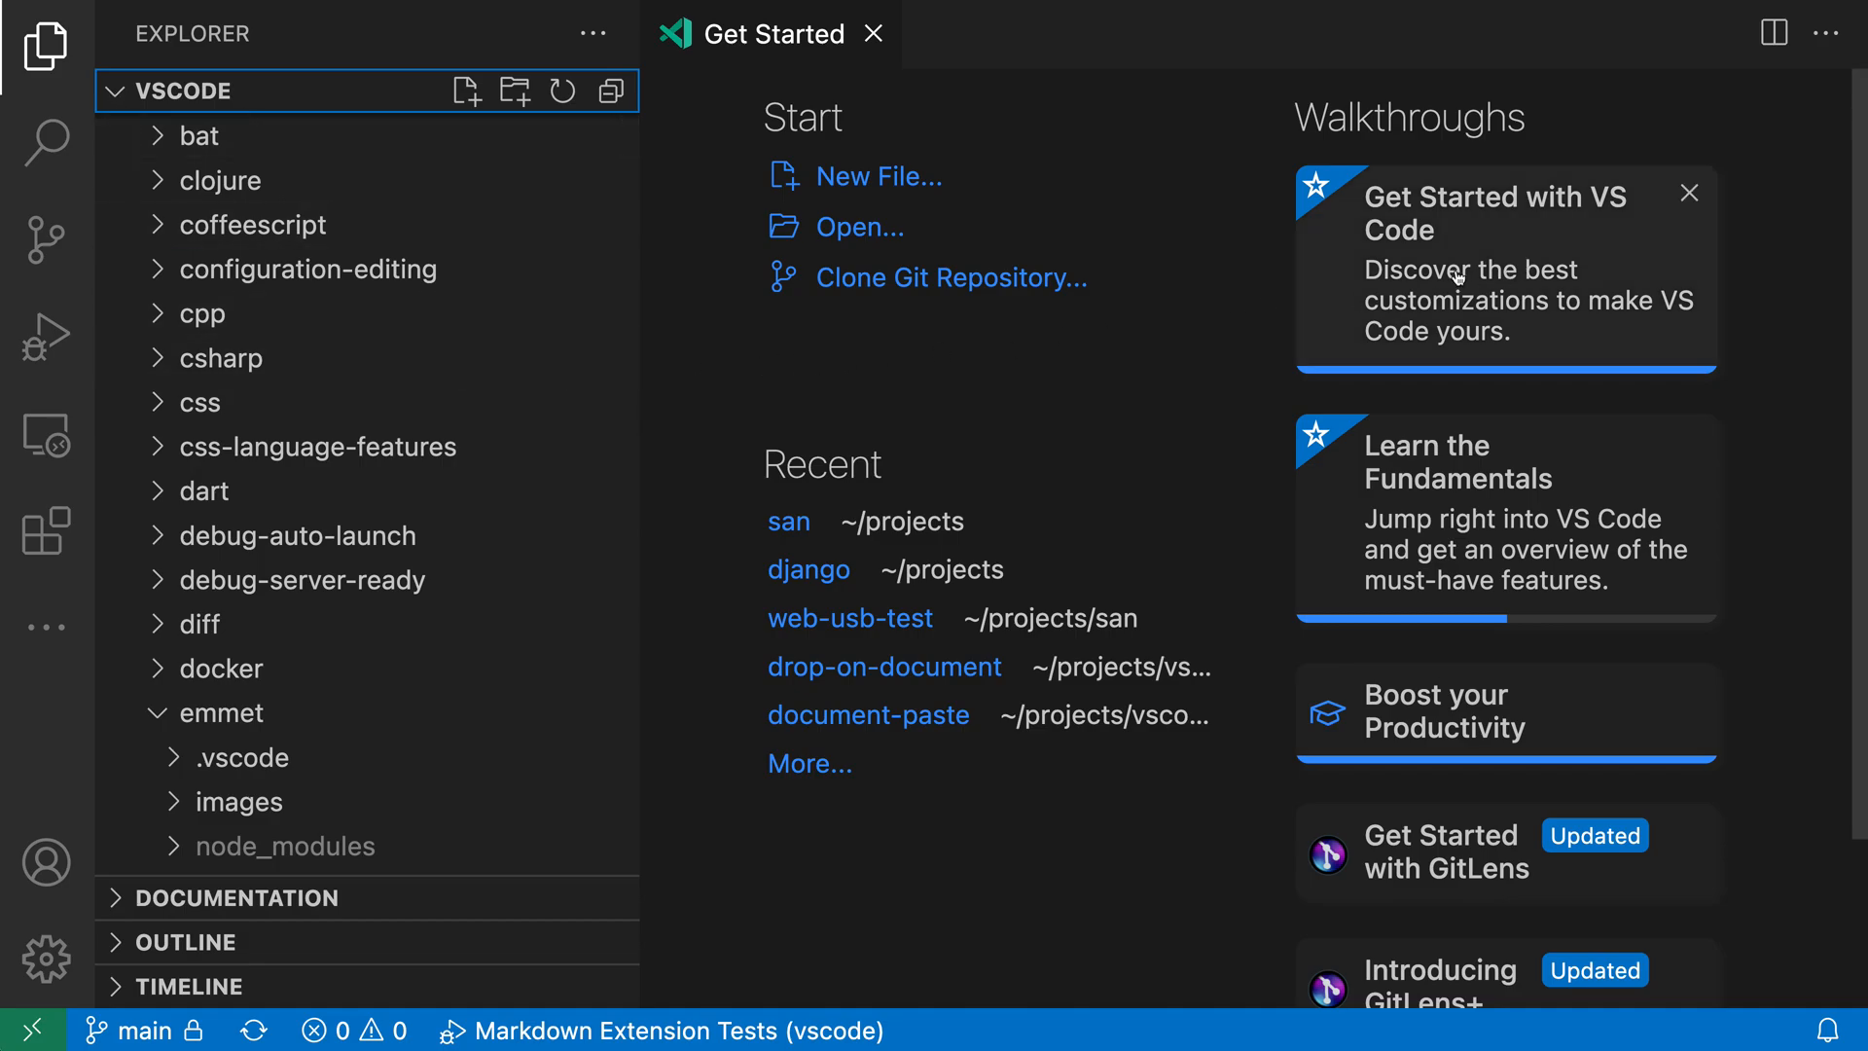
Open the 'Get Started with VS Code' walkthrough, then bring up the Settings editor.
left_click(1497, 265)
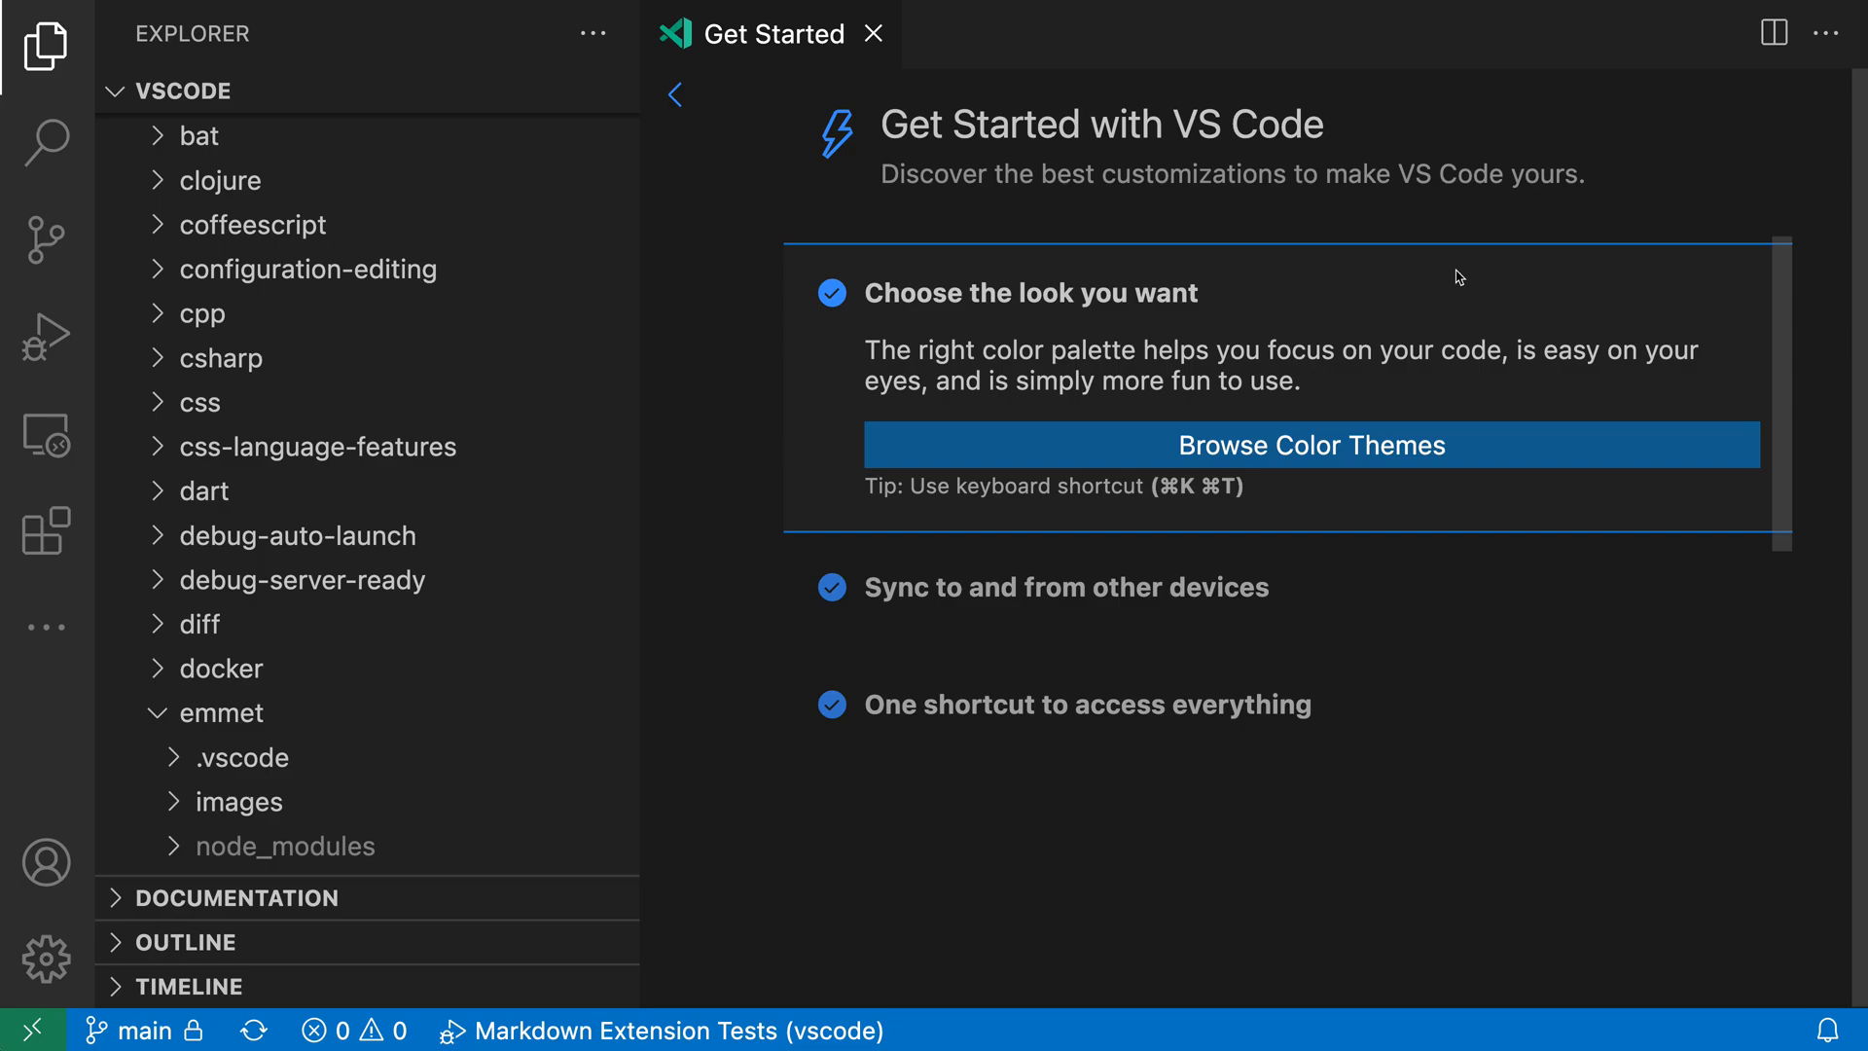
left_click(674, 95)
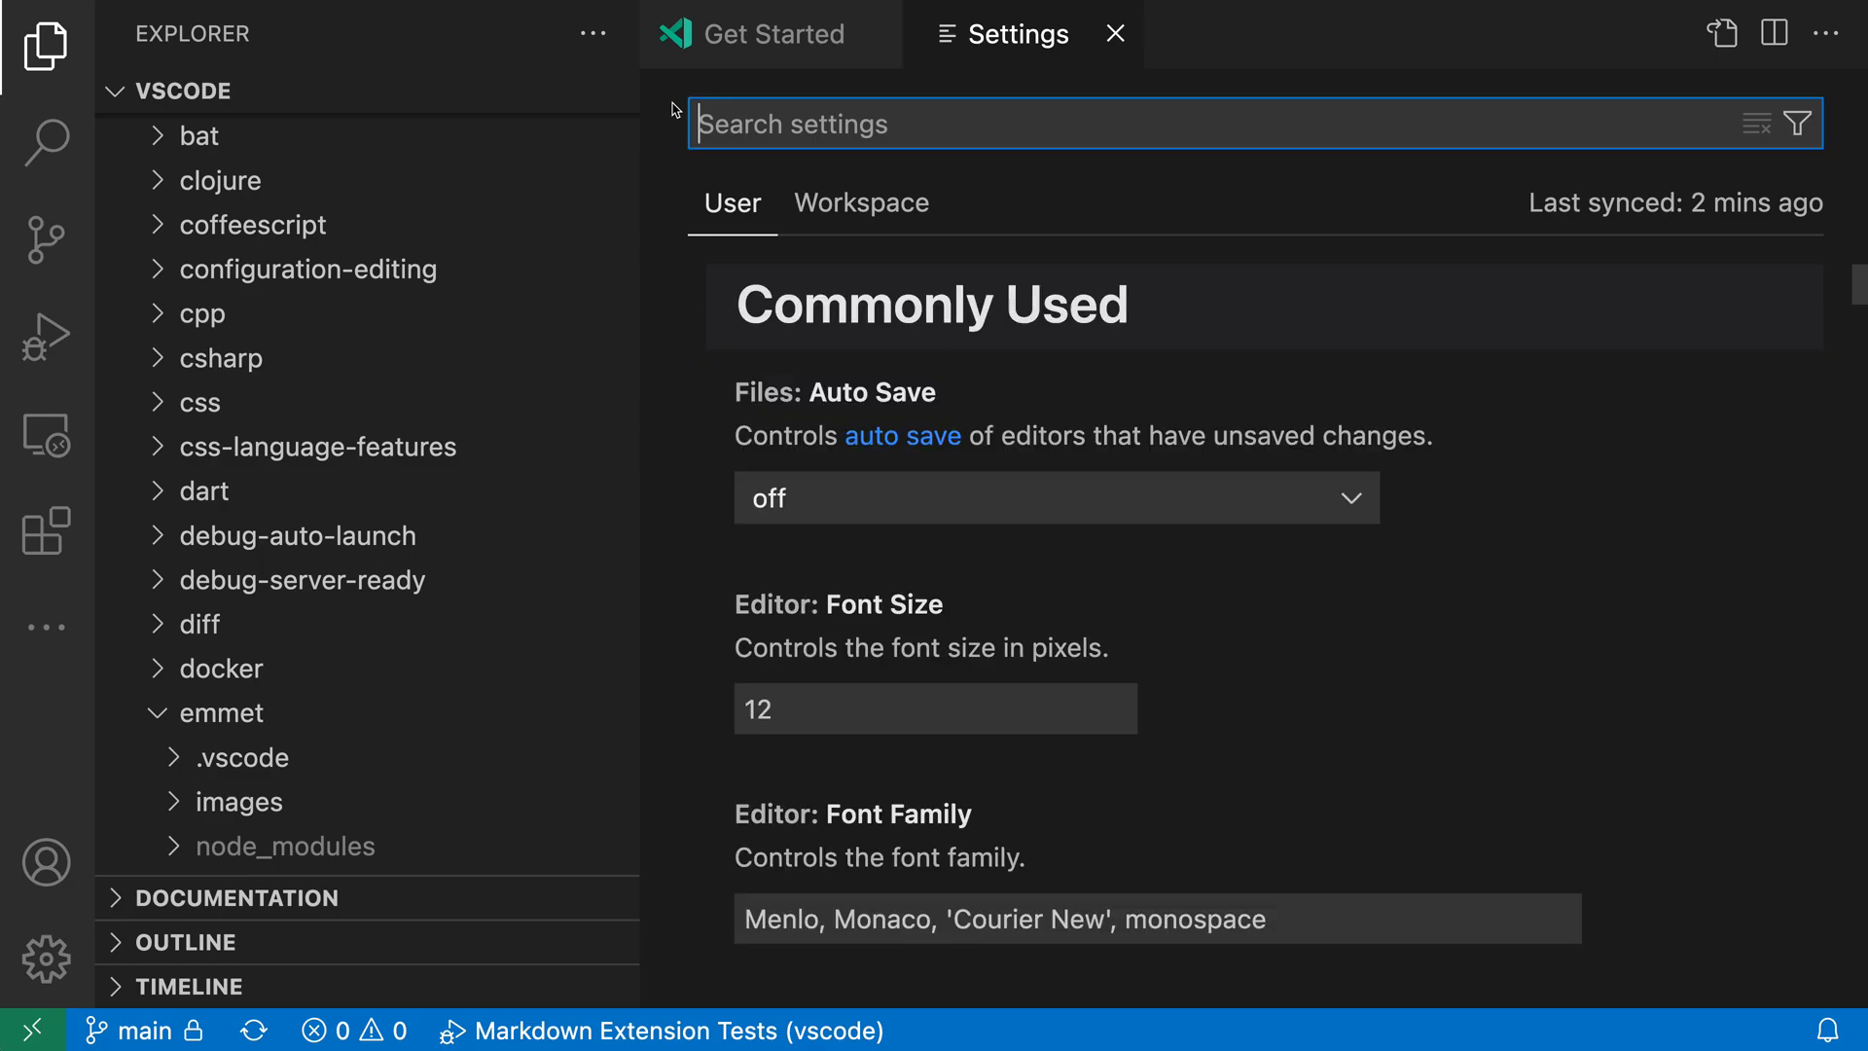
Search settings for 'reduce motion' and expand the Workbench: Reduce Motion dropdown.
type("reduce motion")
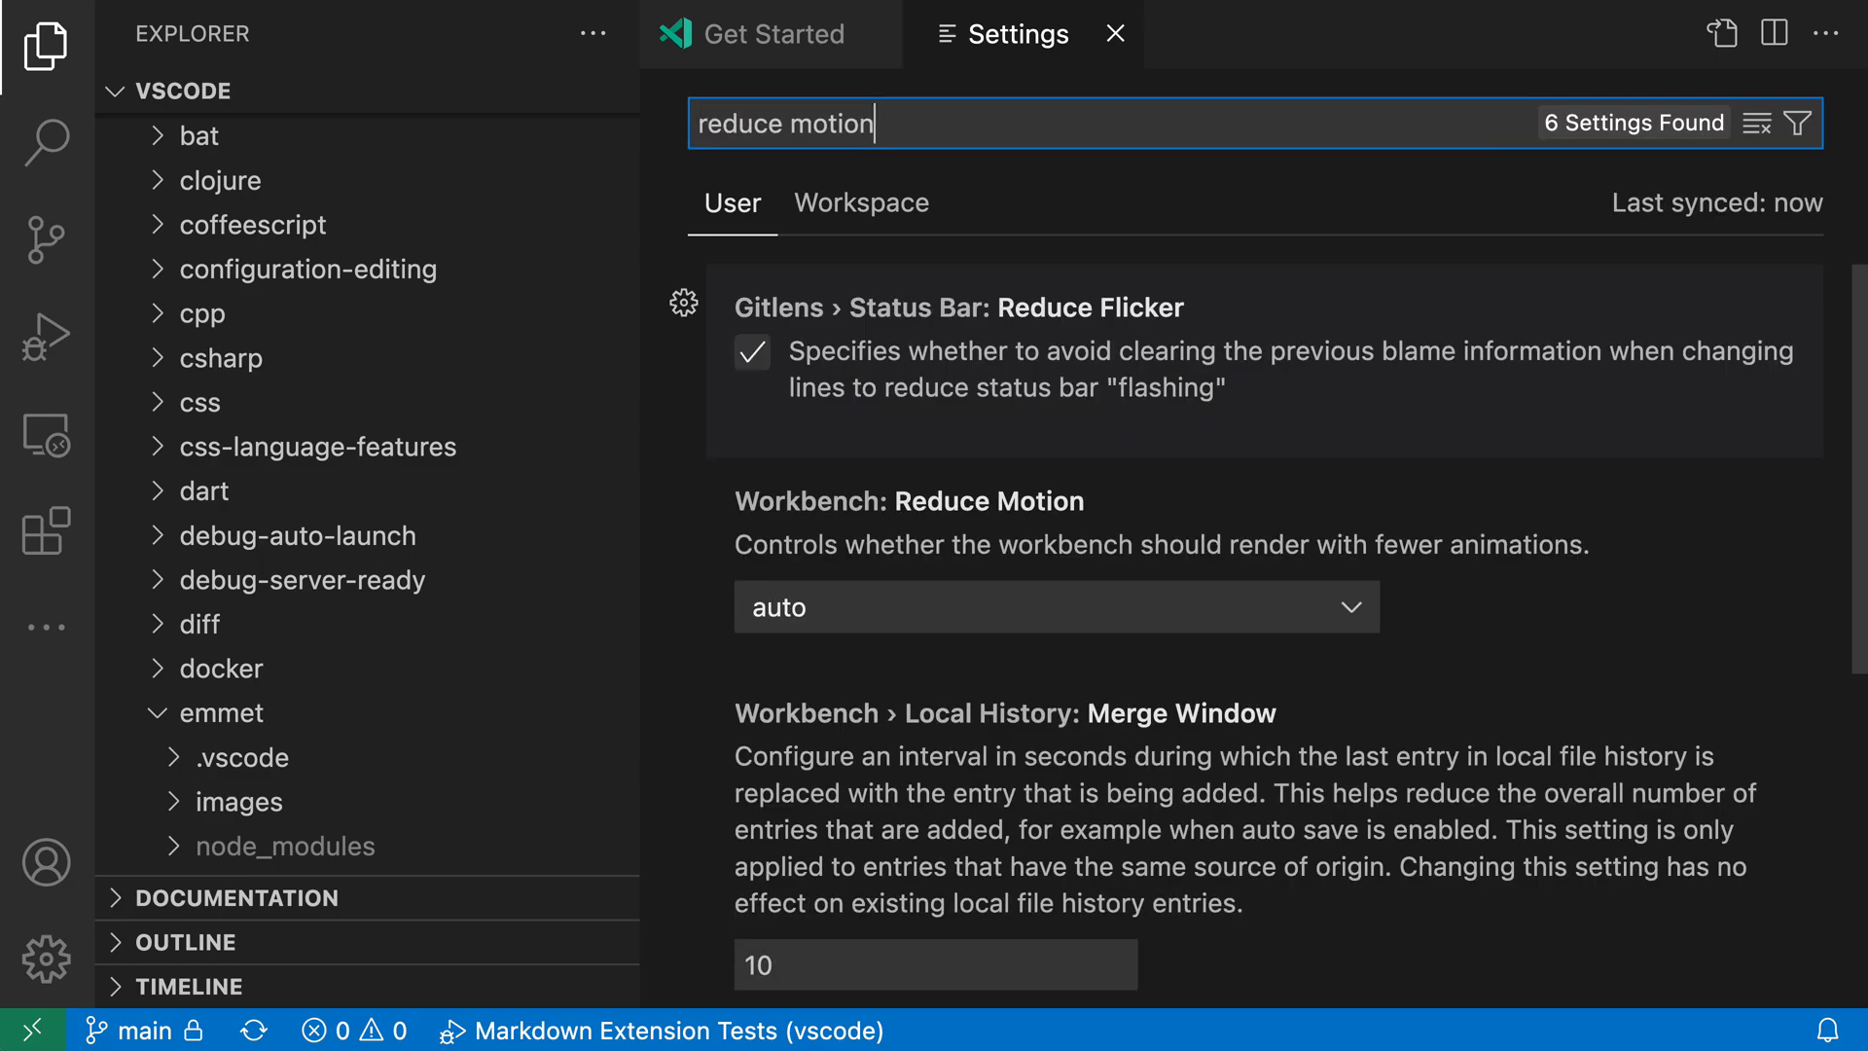
left_click(1804, 122)
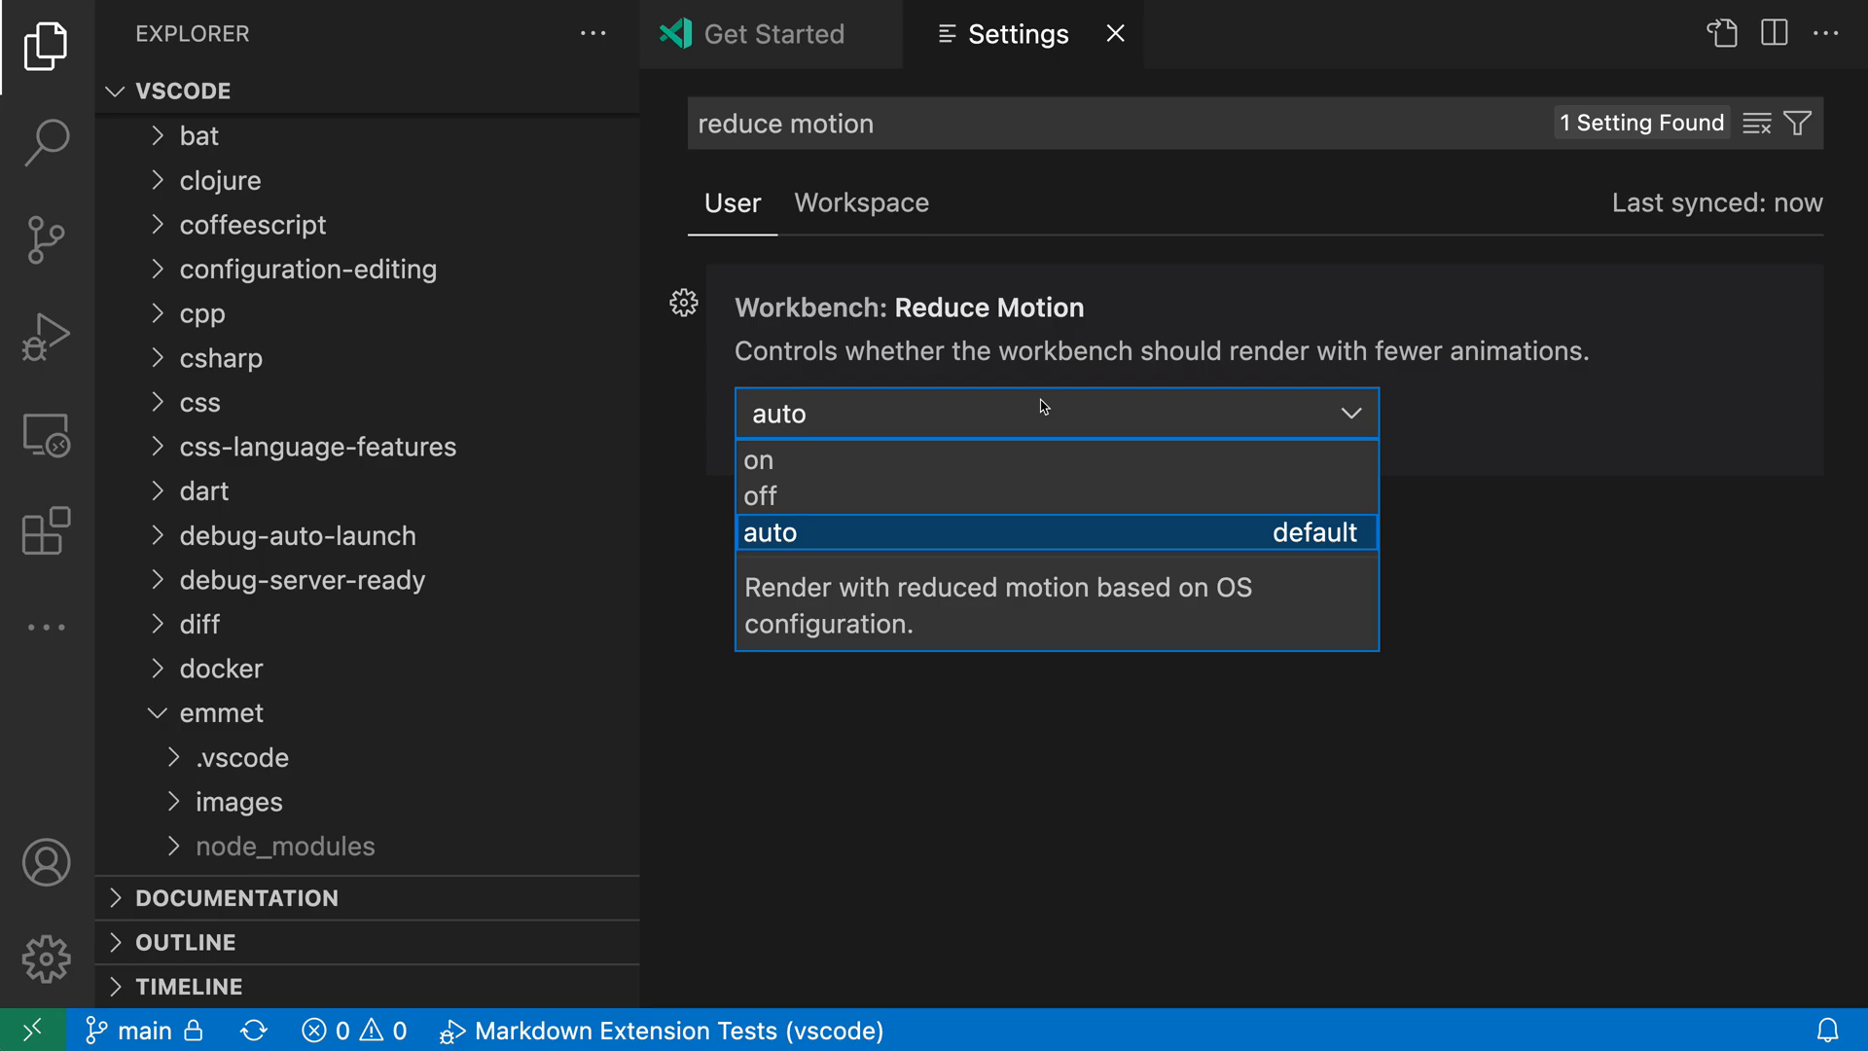
mouse_move(853, 462)
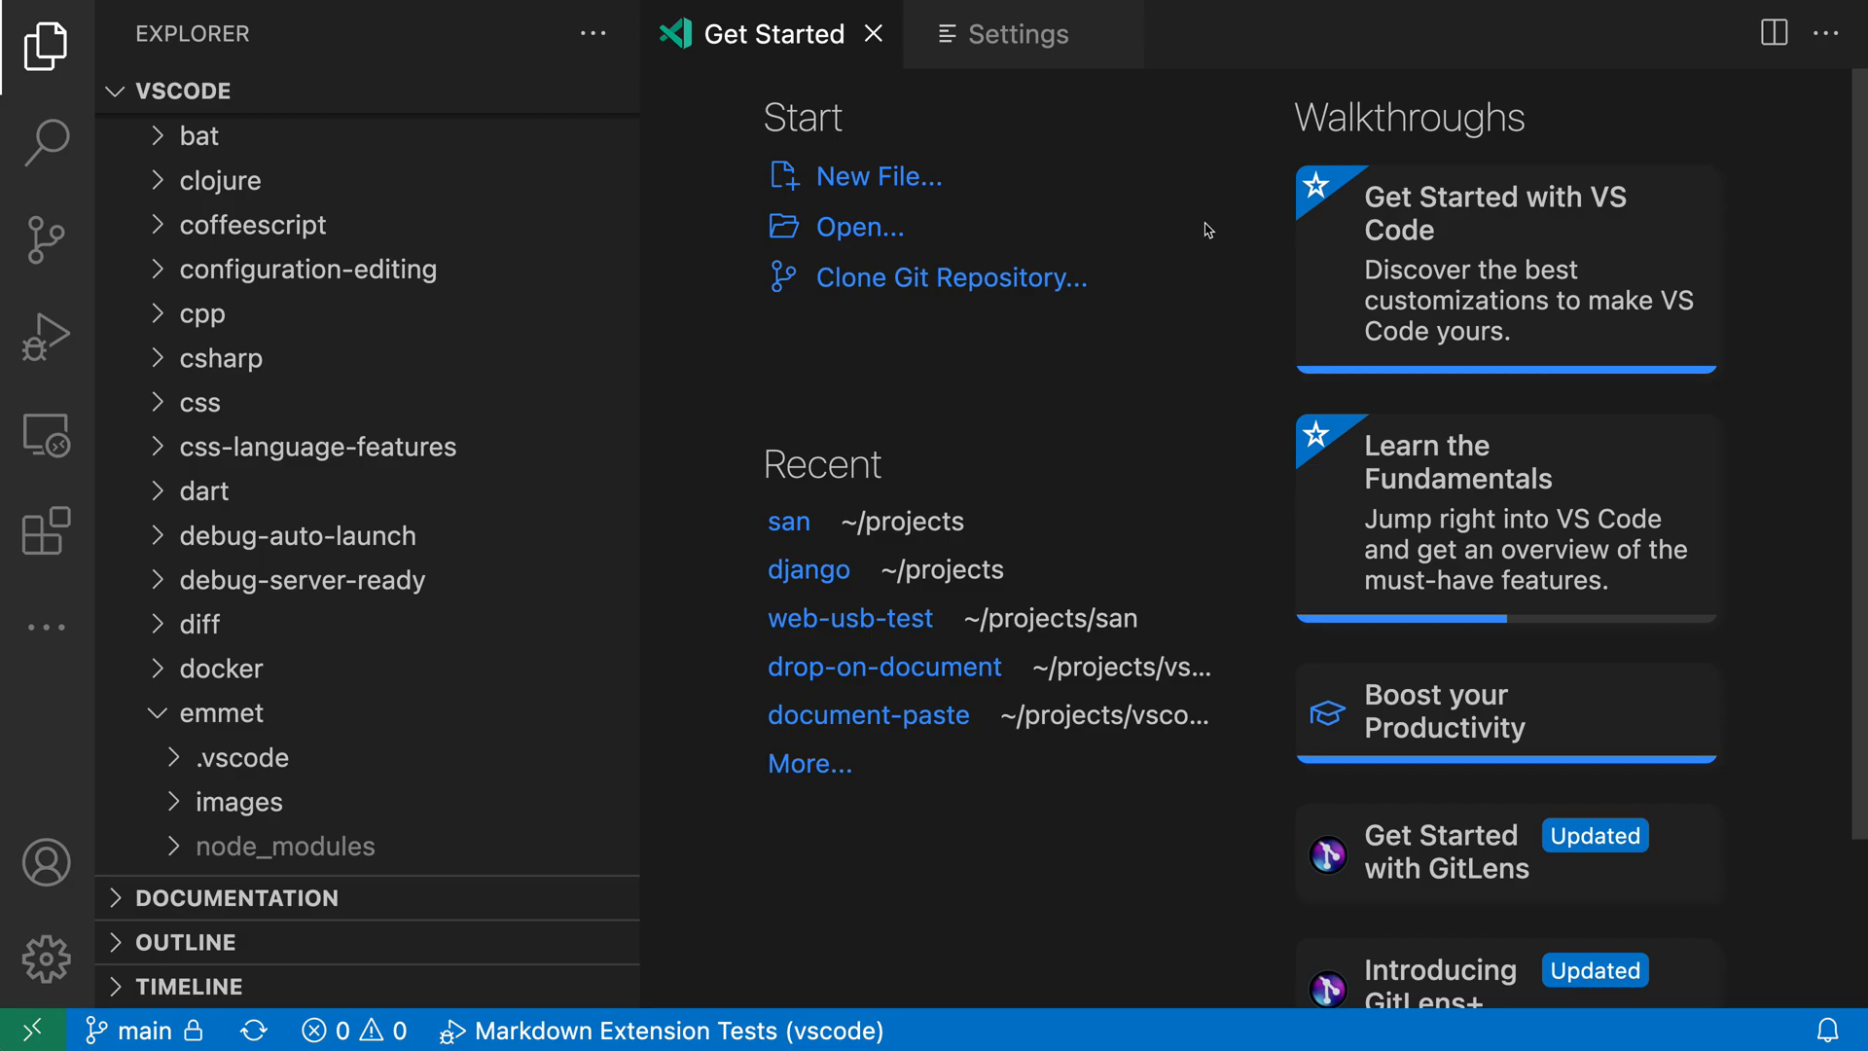
Reopen the 'Get Started with VS Code' walkthrough card to observe its animation.
left_click(1495, 264)
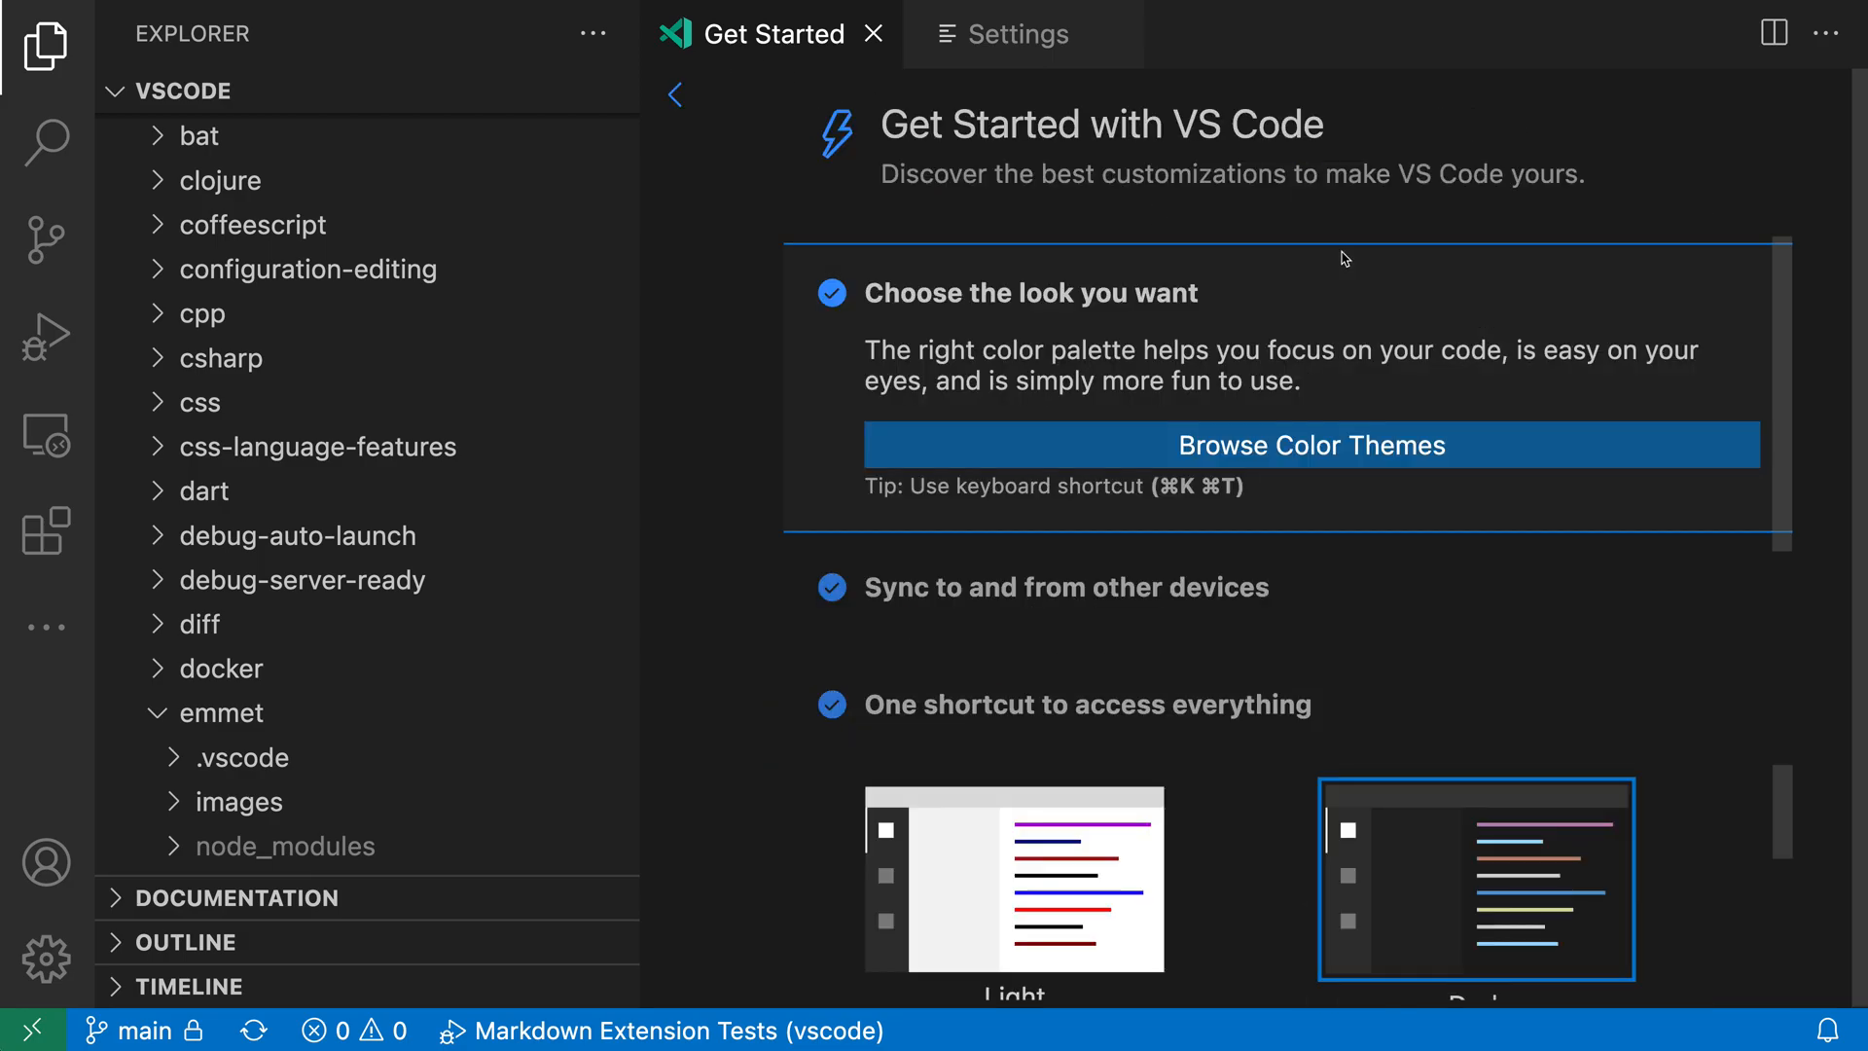
mouse_move(121, 97)
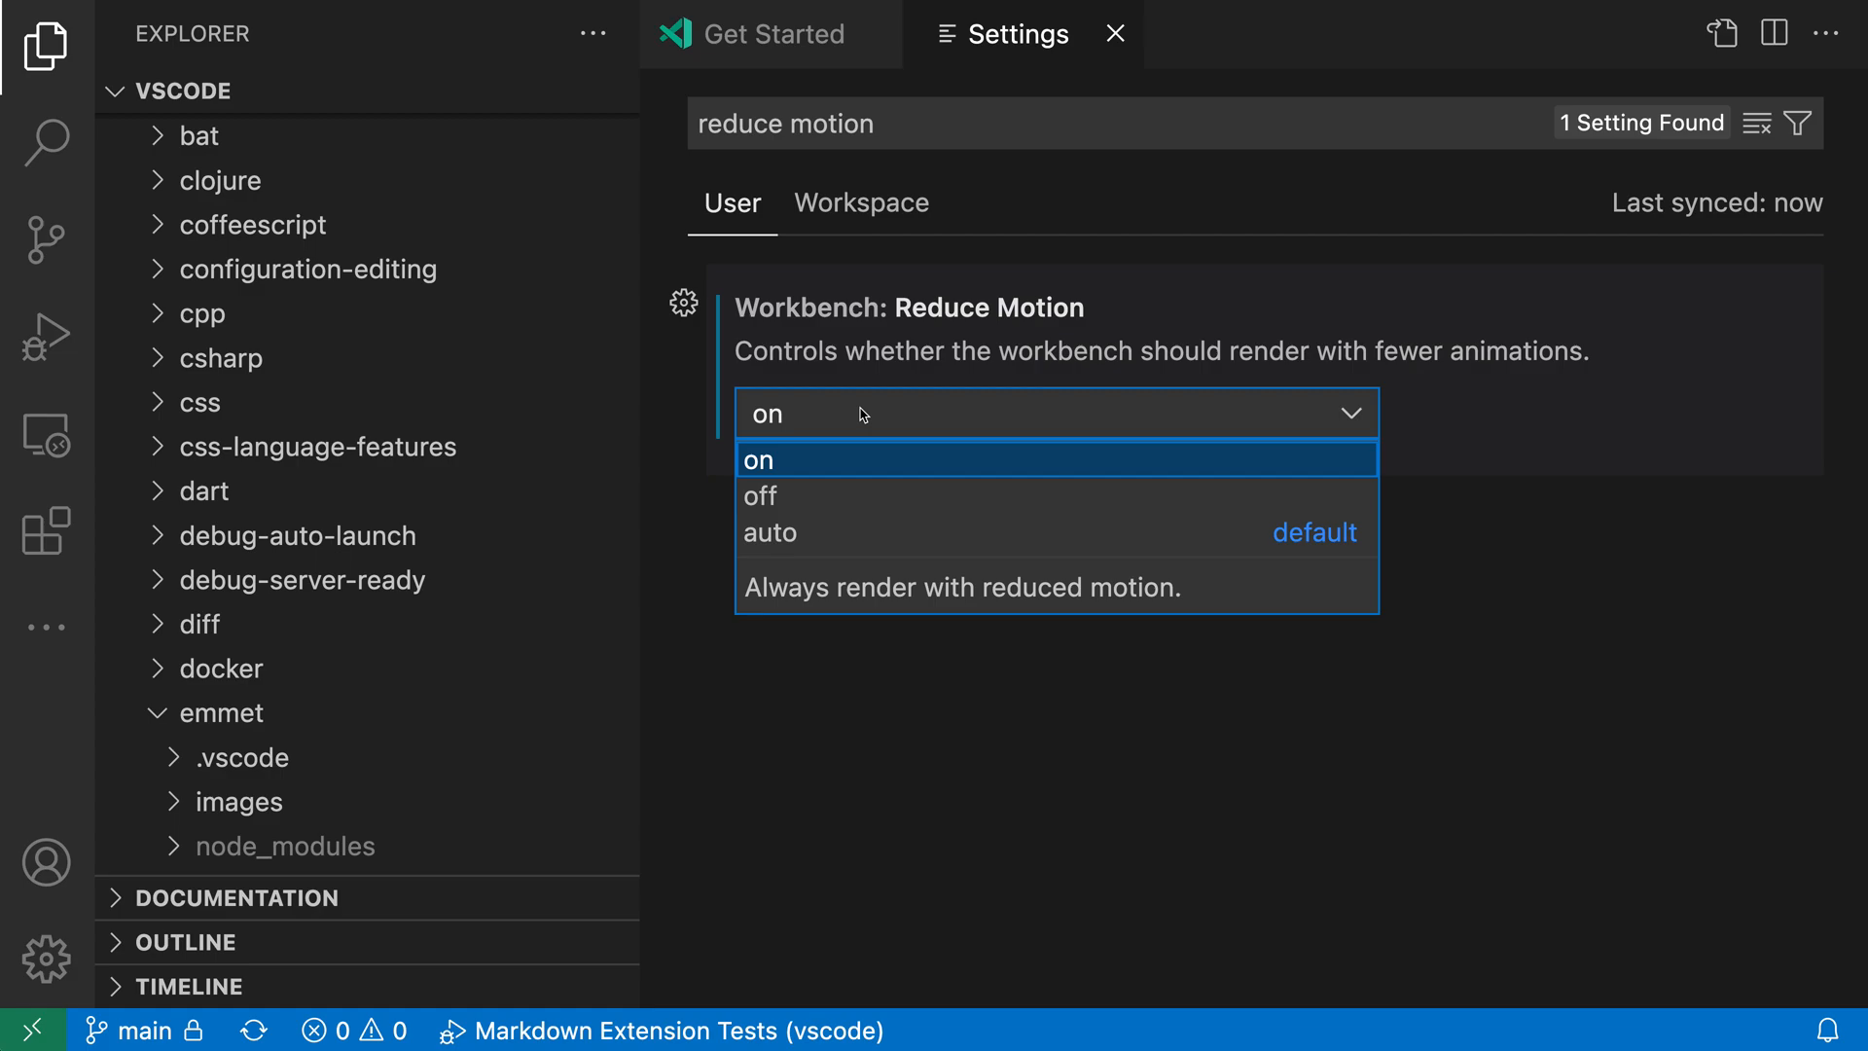
mouse_move(891, 495)
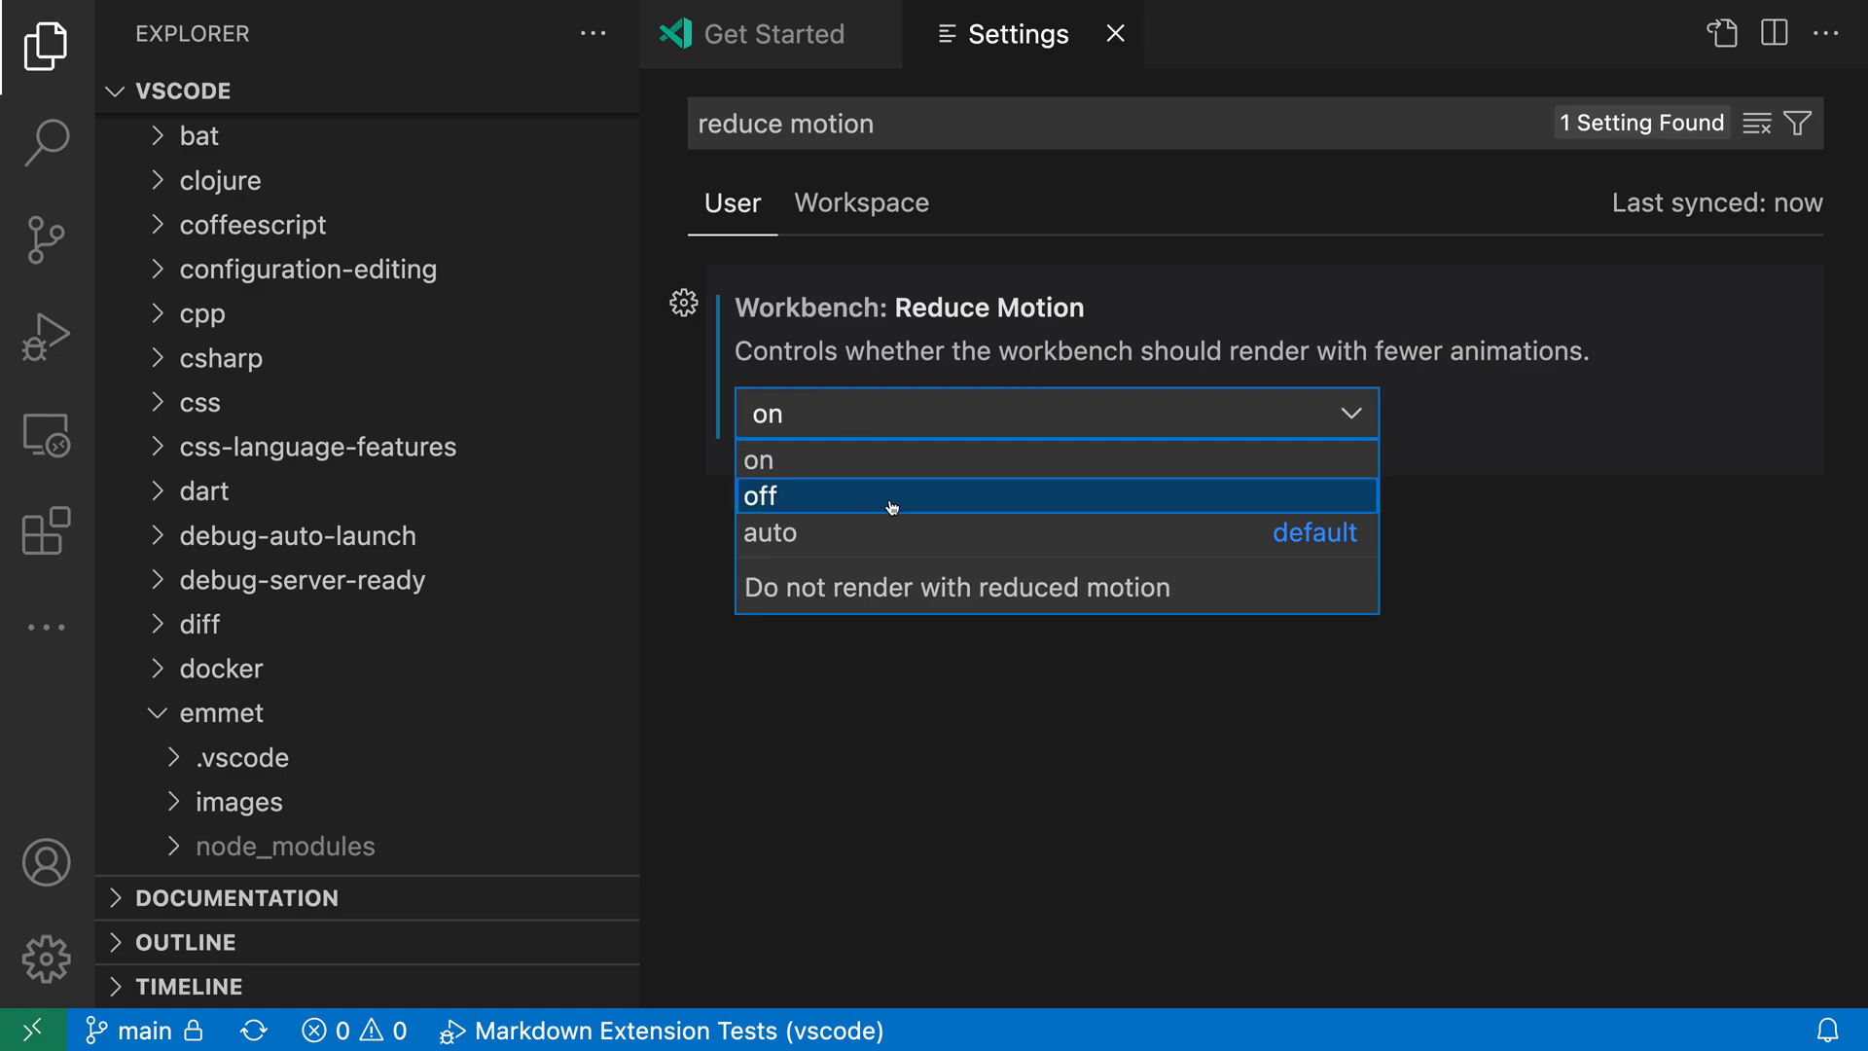